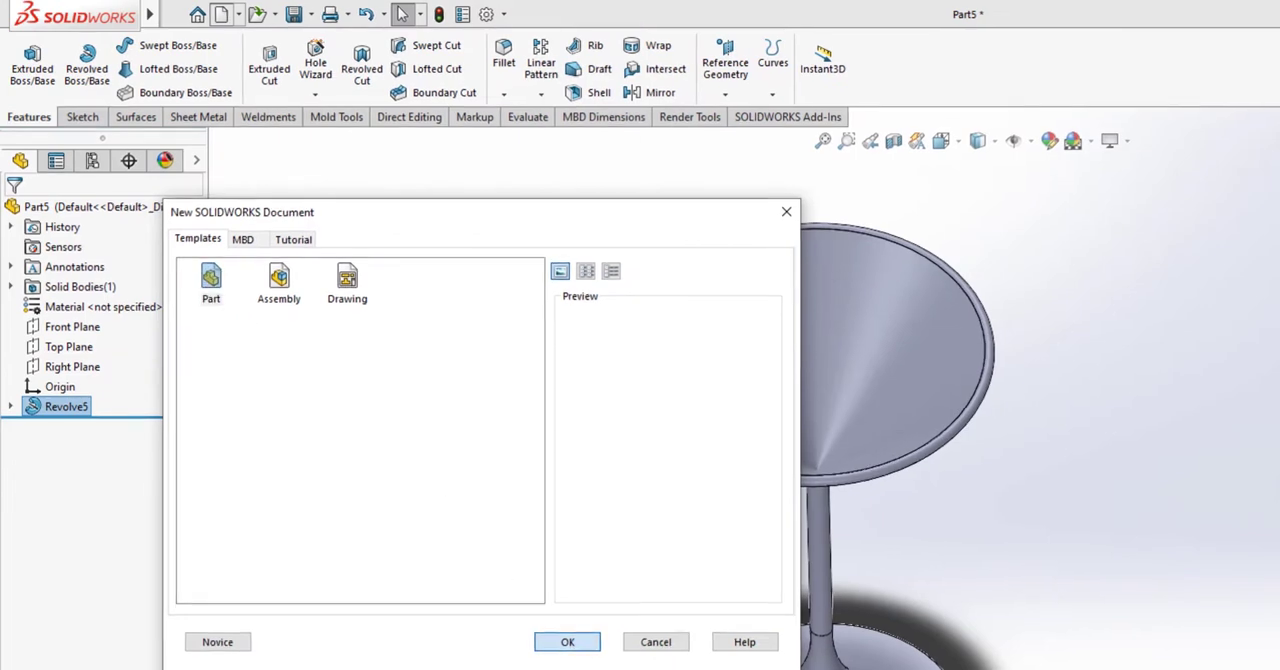
Create a new part document and select the Front Plane for sketching.
{"action": "left_click", "coordinate": [568, 640]}
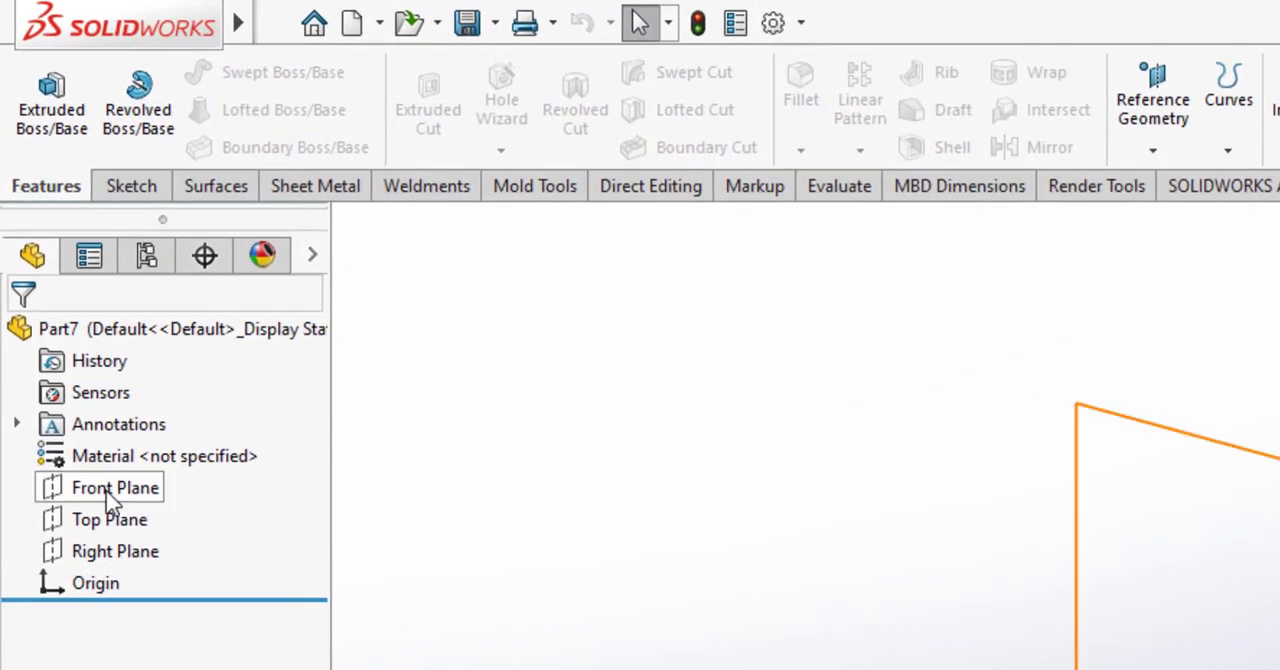
{"action": "left_click", "coordinate": [114, 488]}
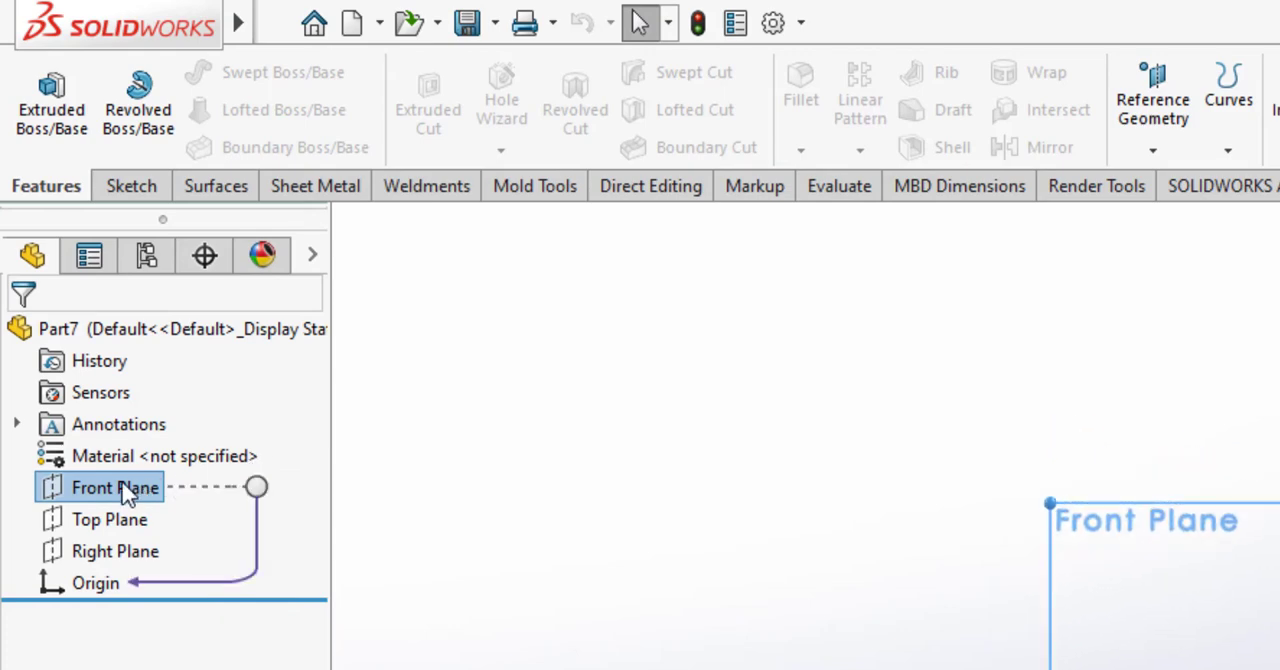
Sketch the flared base on the Front Plane: a 25 mm line and a curve ending 2 mm from the axis.
{"action": "left_click", "coordinate": [114, 486]}
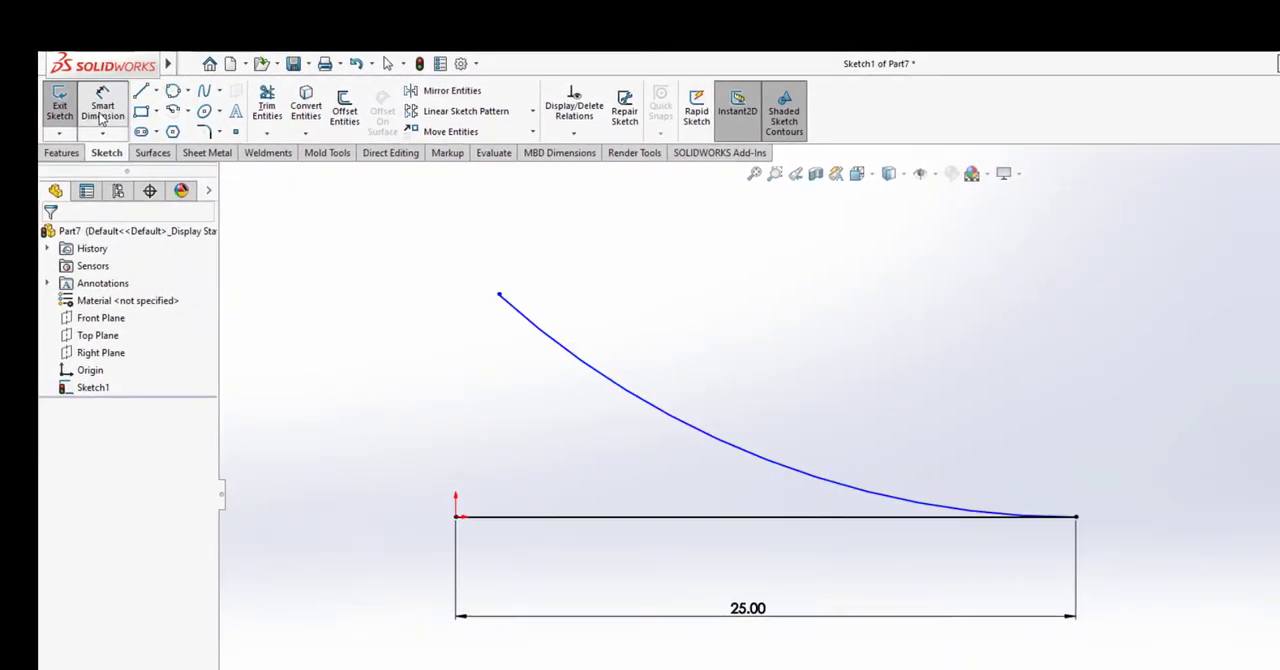
{"action": "left_click", "coordinate": [500, 296]}
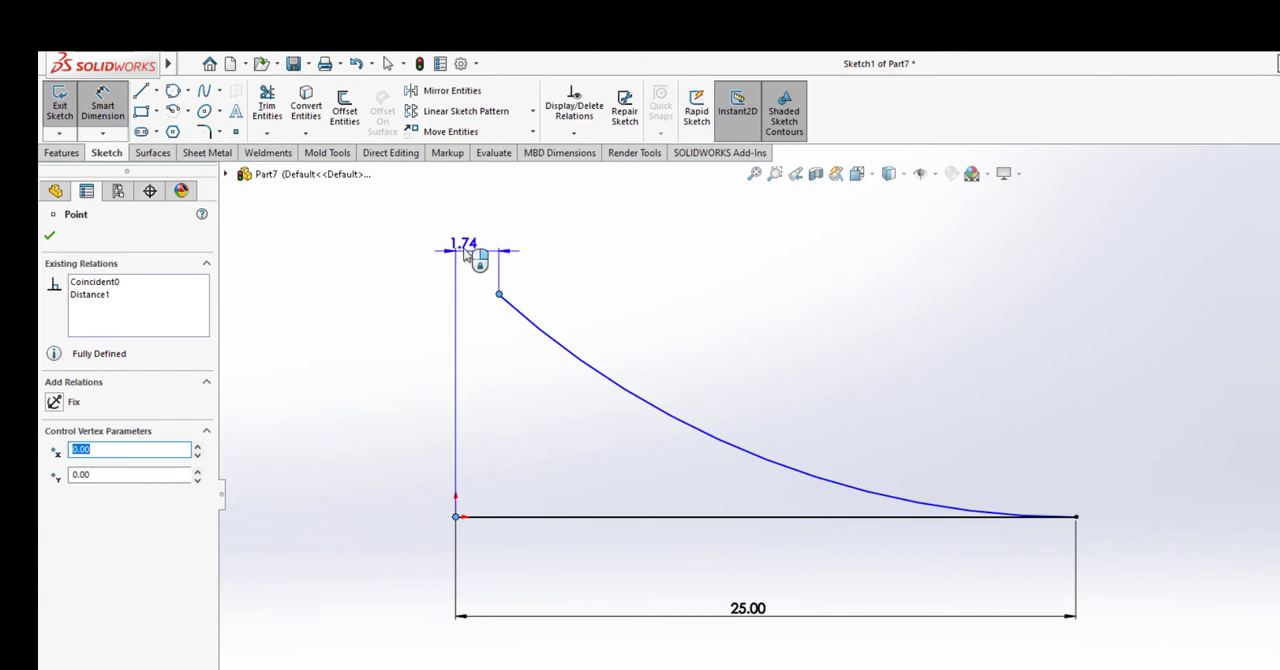
{"action": "left_click", "coordinate": [464, 244]}
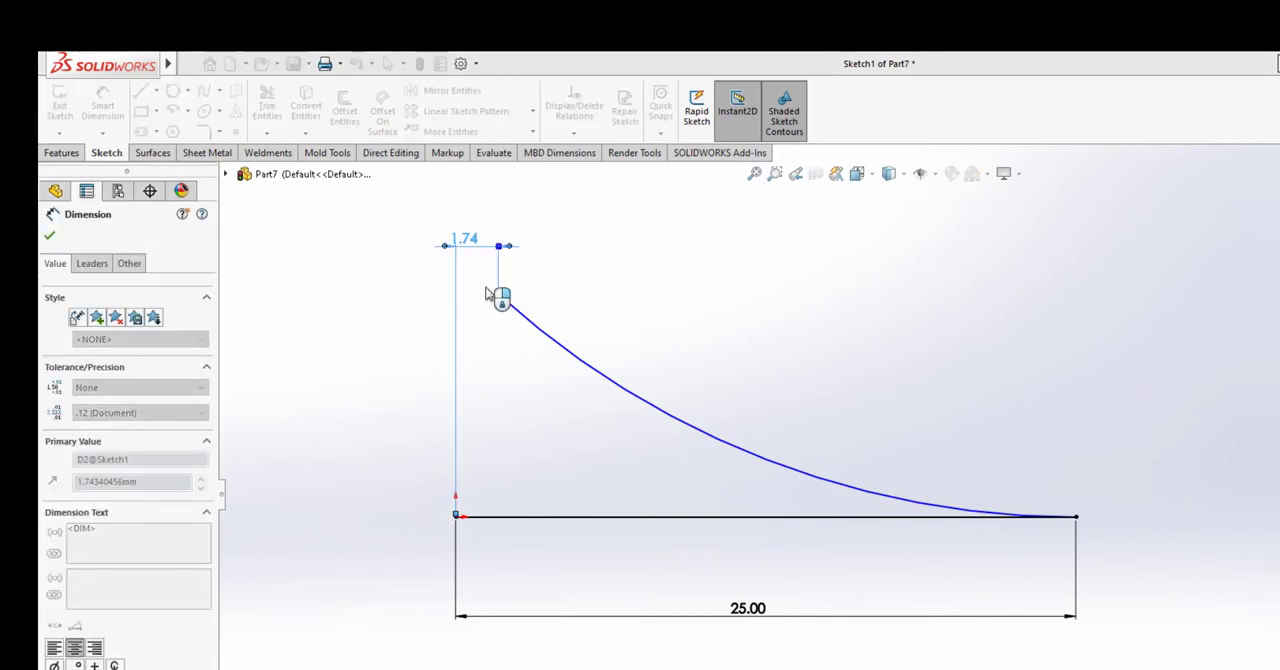
{"action": "type", "text": "2.00mm"}
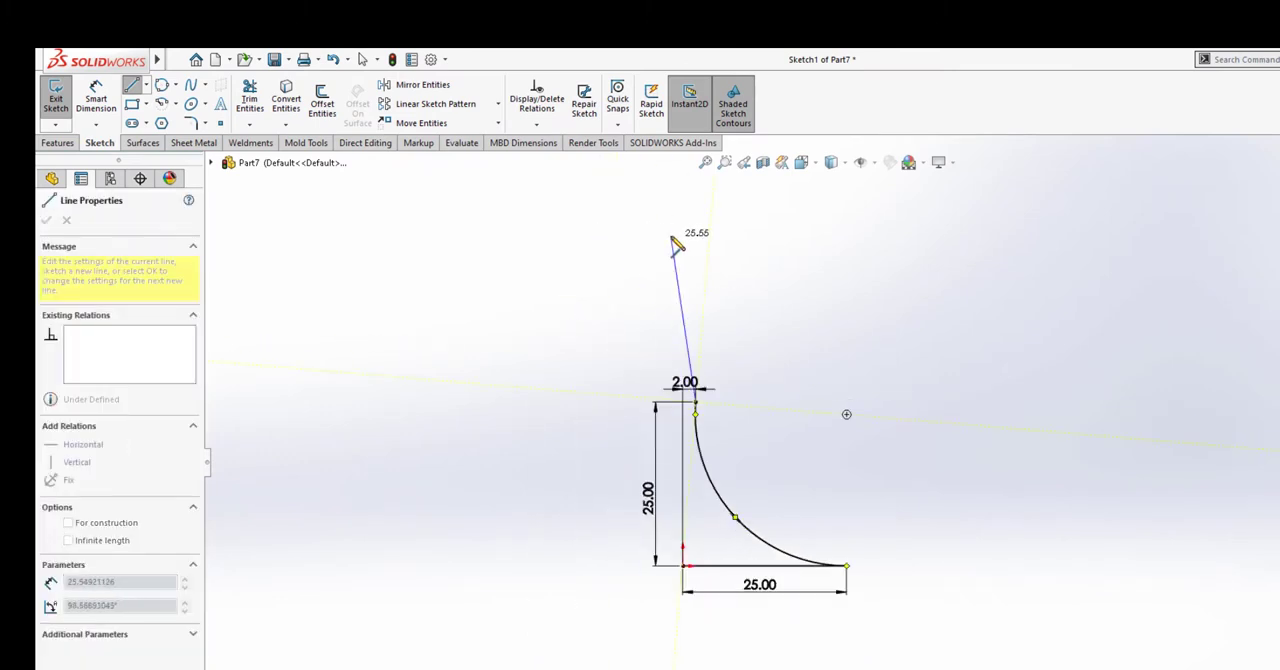
Add a 40 mm vertical stem line and a bowl line at 135° rising 30 mm.
{"action": "left_click_drag", "start_coordinate": [676, 244], "coordinate": [750, 212]}
{"action": "type", "text": "4"}
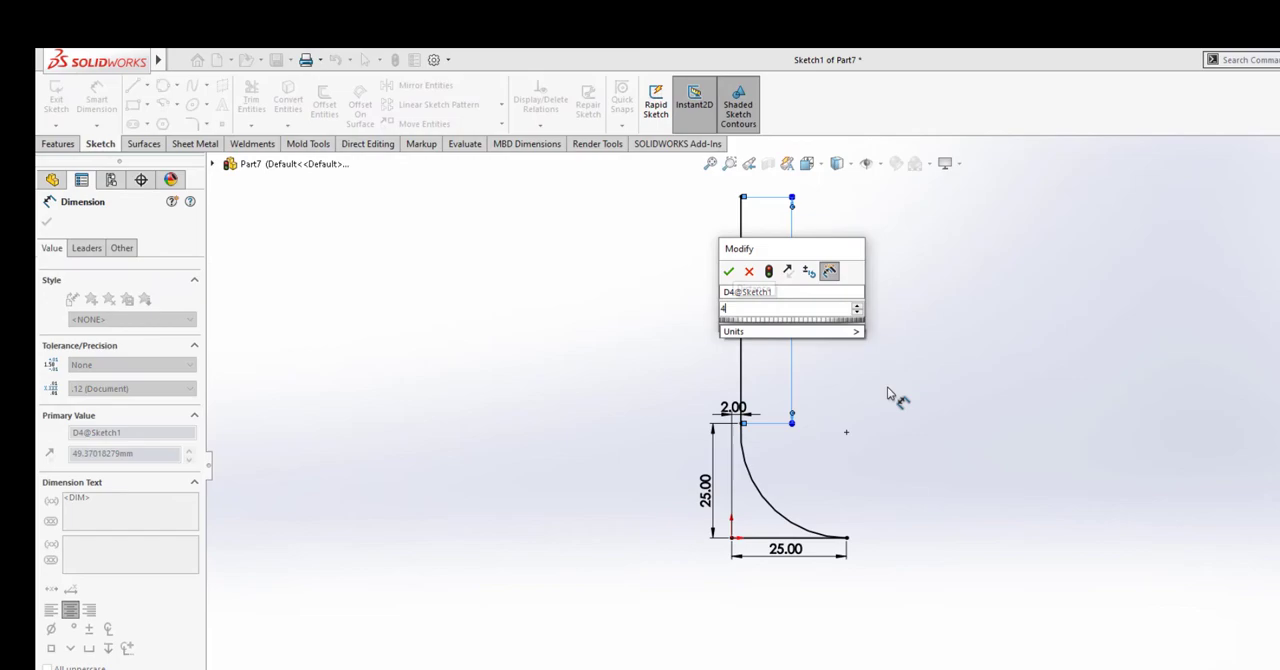
{"action": "left_click", "coordinate": [718, 272]}
{"action": "type", "text": "135"}
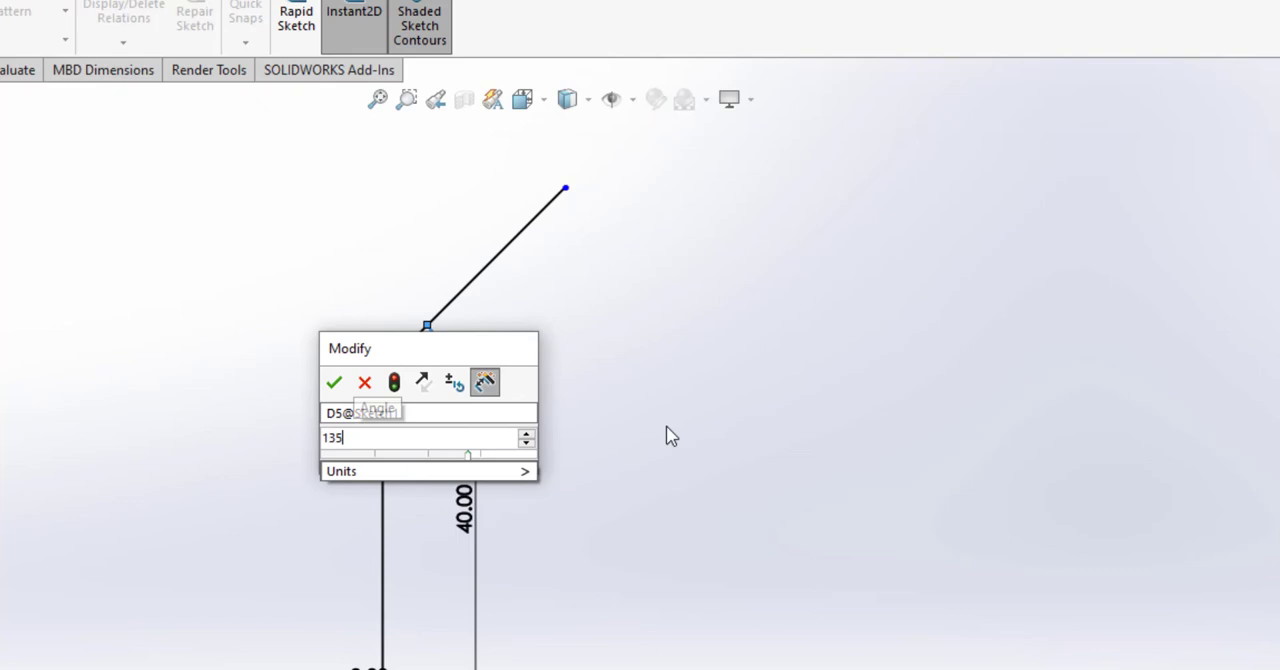
{"action": "left_click", "coordinate": [334, 382]}
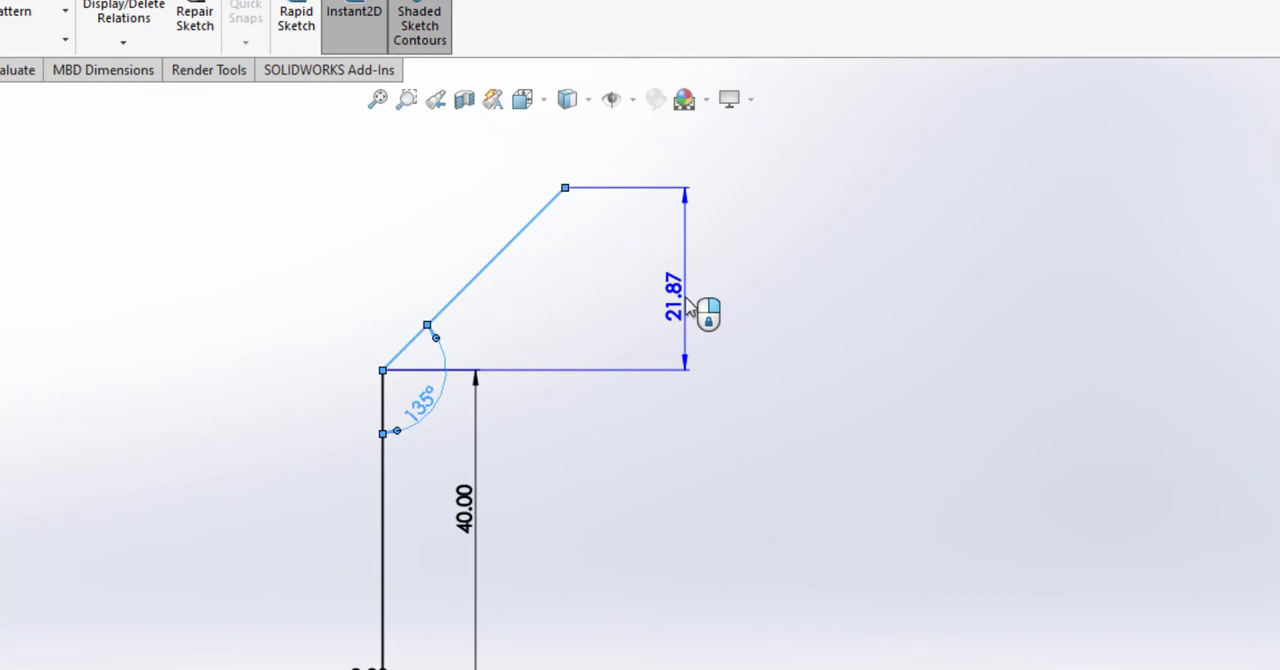
{"action": "double_click", "coordinate": [676, 296]}
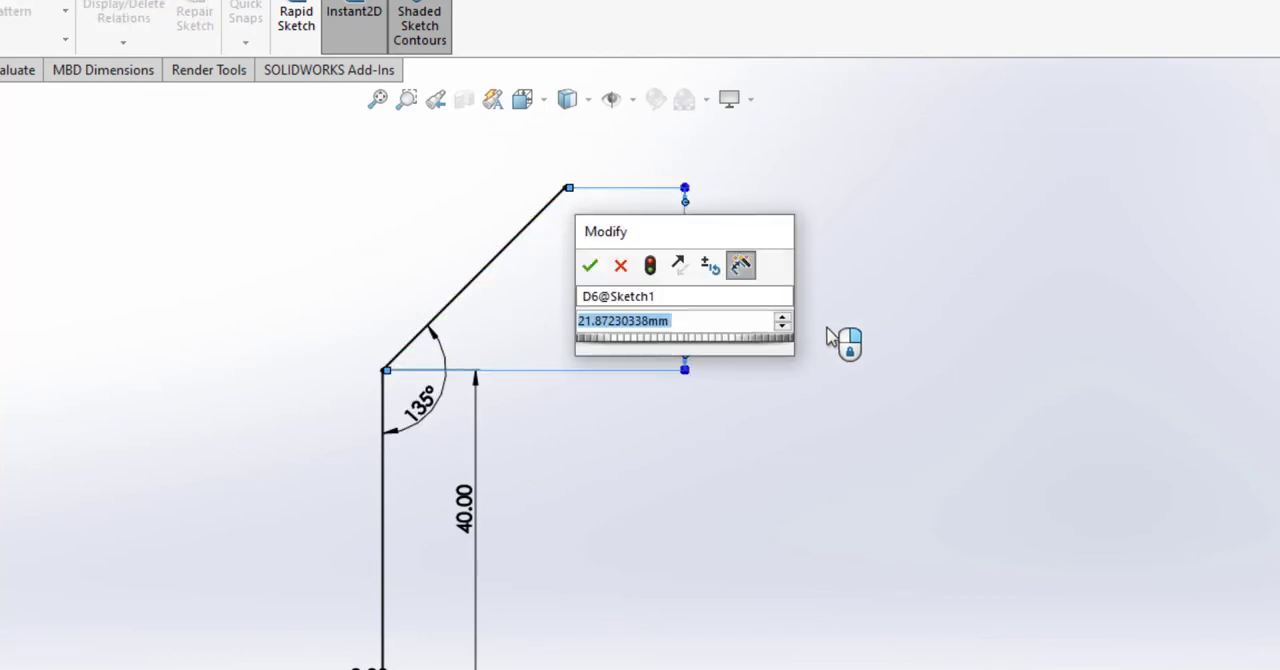
{"action": "type", "text": "30"}
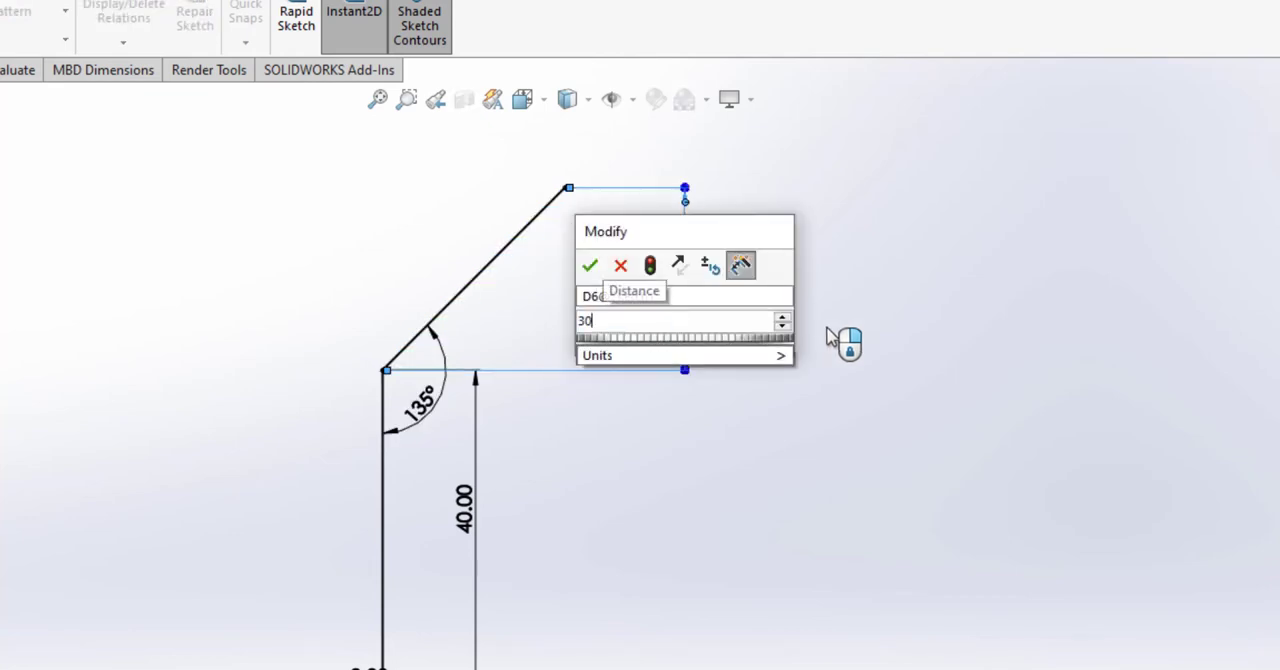
{"action": "left_click", "coordinate": [592, 264]}
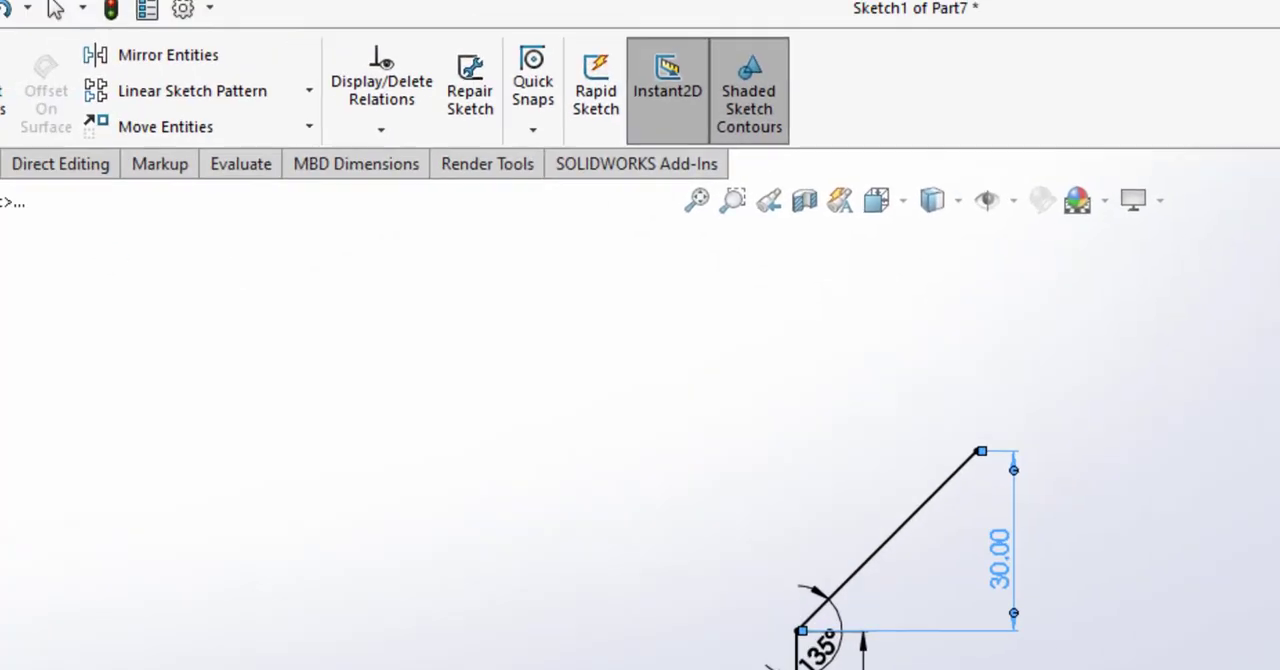
Offset the whole profile chain 2 mm to the reverse side with arc end caps and accept it.
{"action": "left_click", "coordinate": [360, 104]}
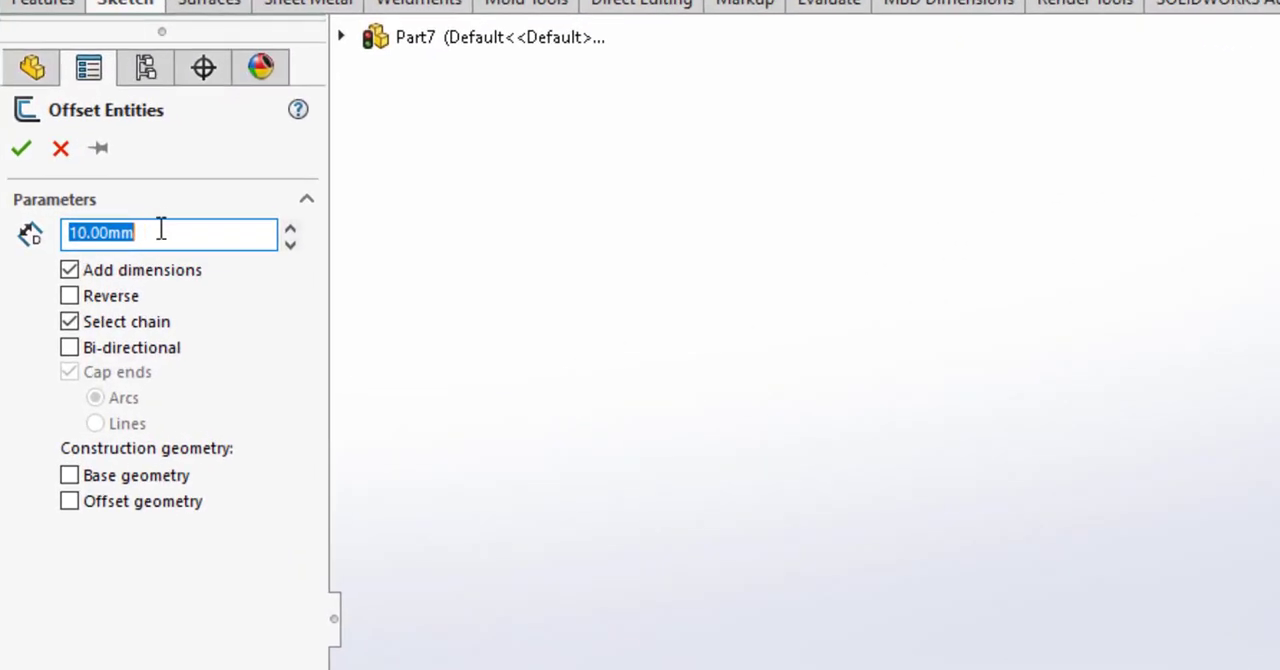
{"action": "type", "text": "2"}
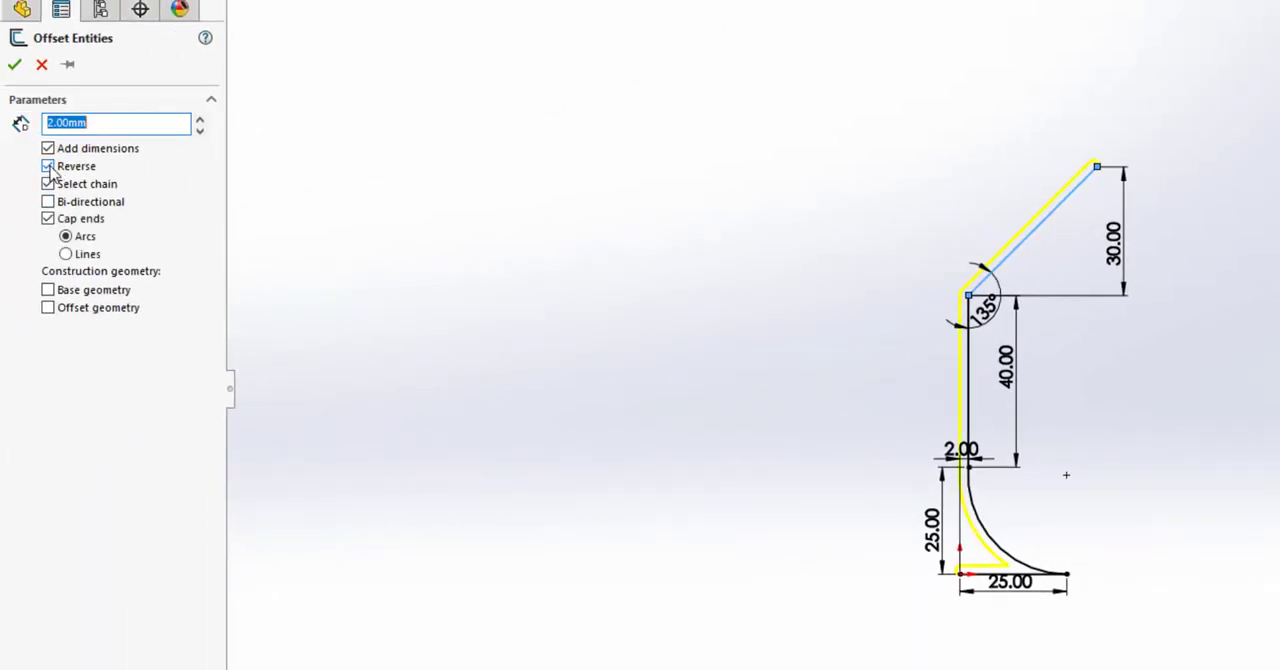
{"action": "left_click", "coordinate": [48, 164]}
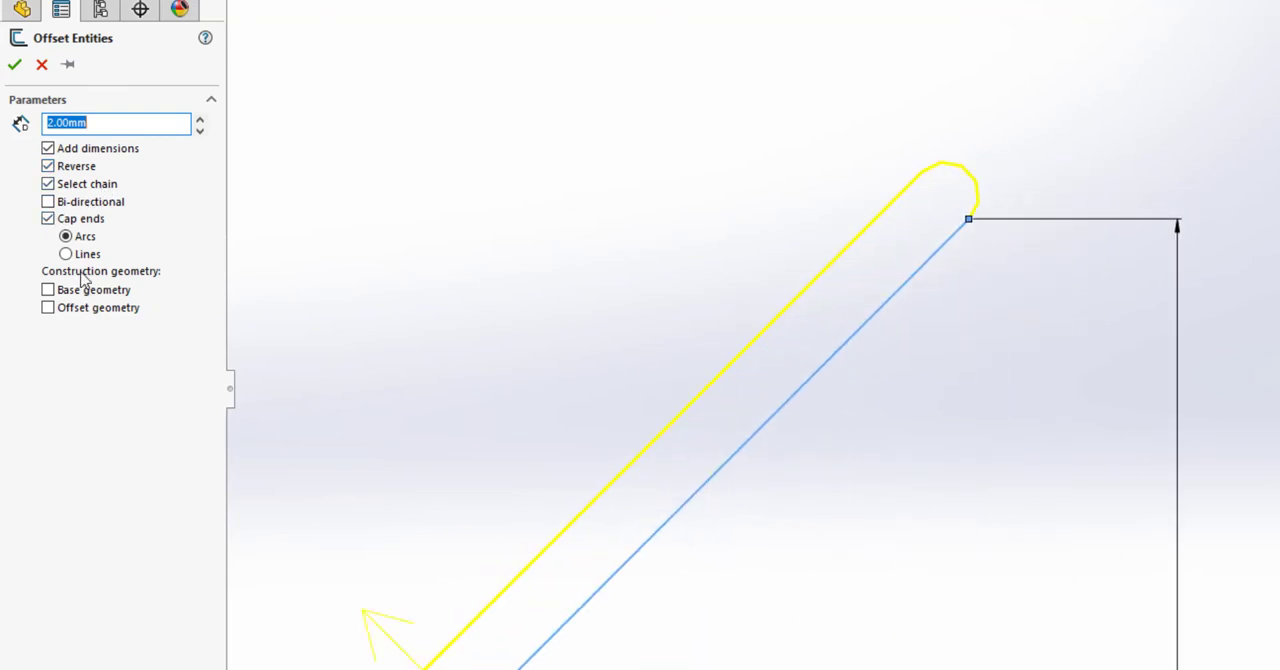
{"action": "left_click", "coordinate": [48, 218]}
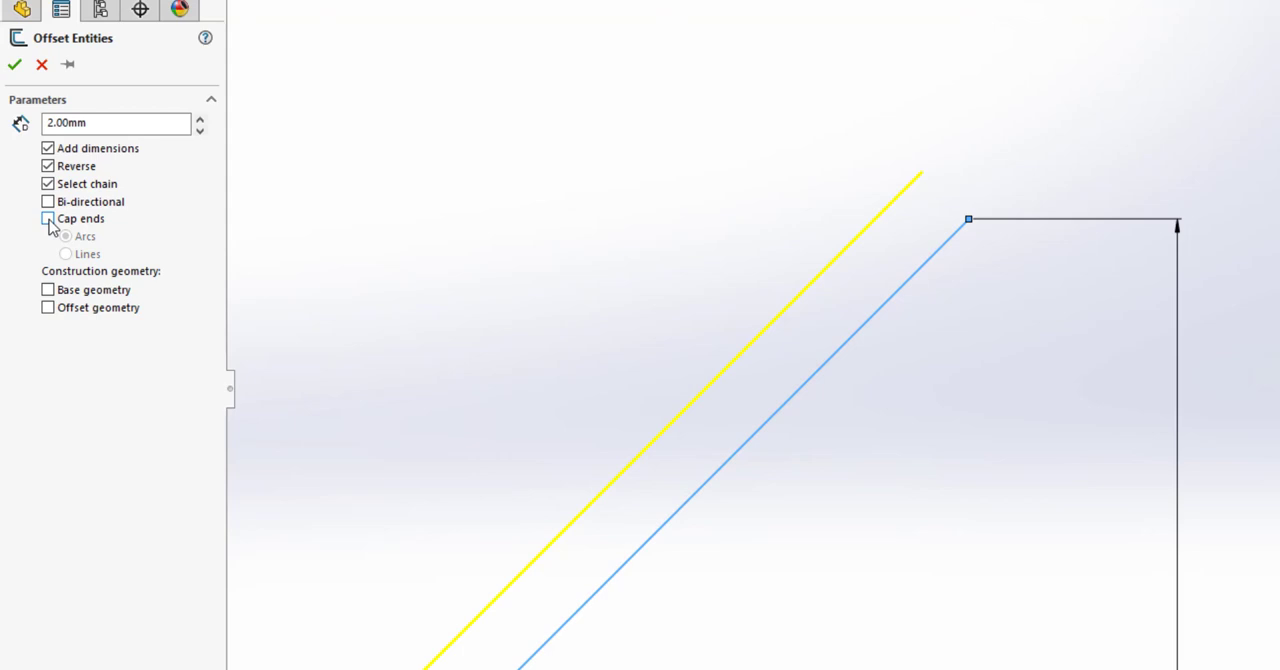
{"action": "left_click", "coordinate": [46, 218]}
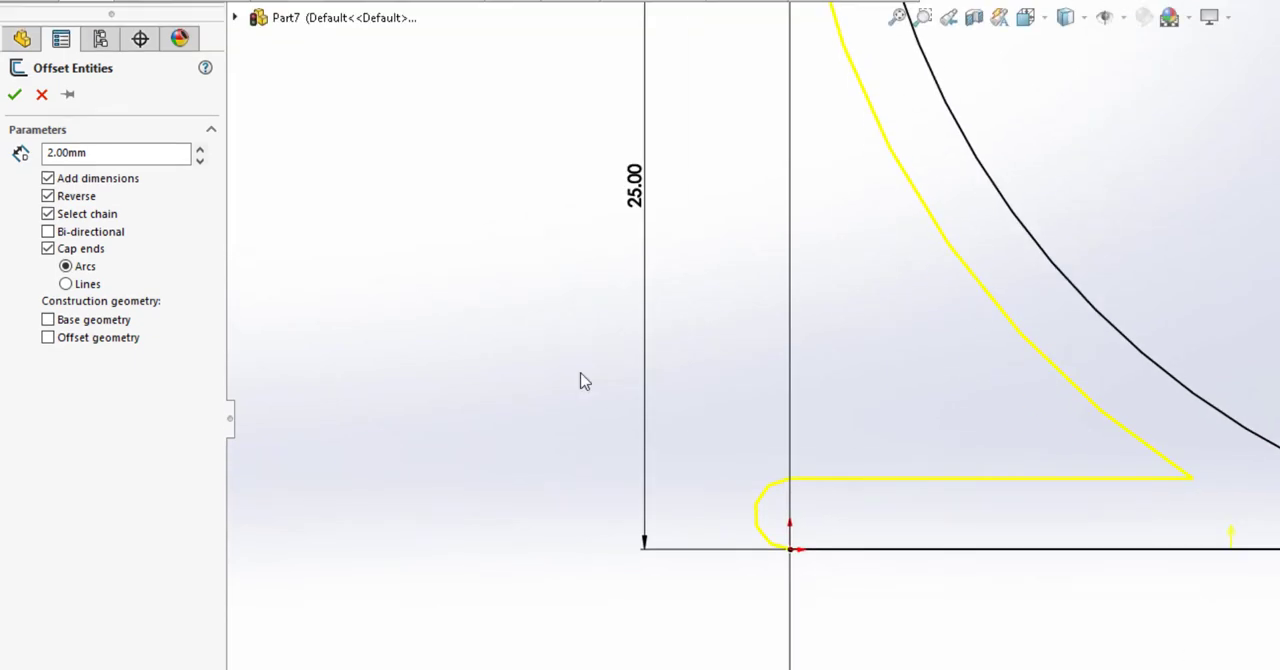
{"action": "left_click", "coordinate": [12, 96]}
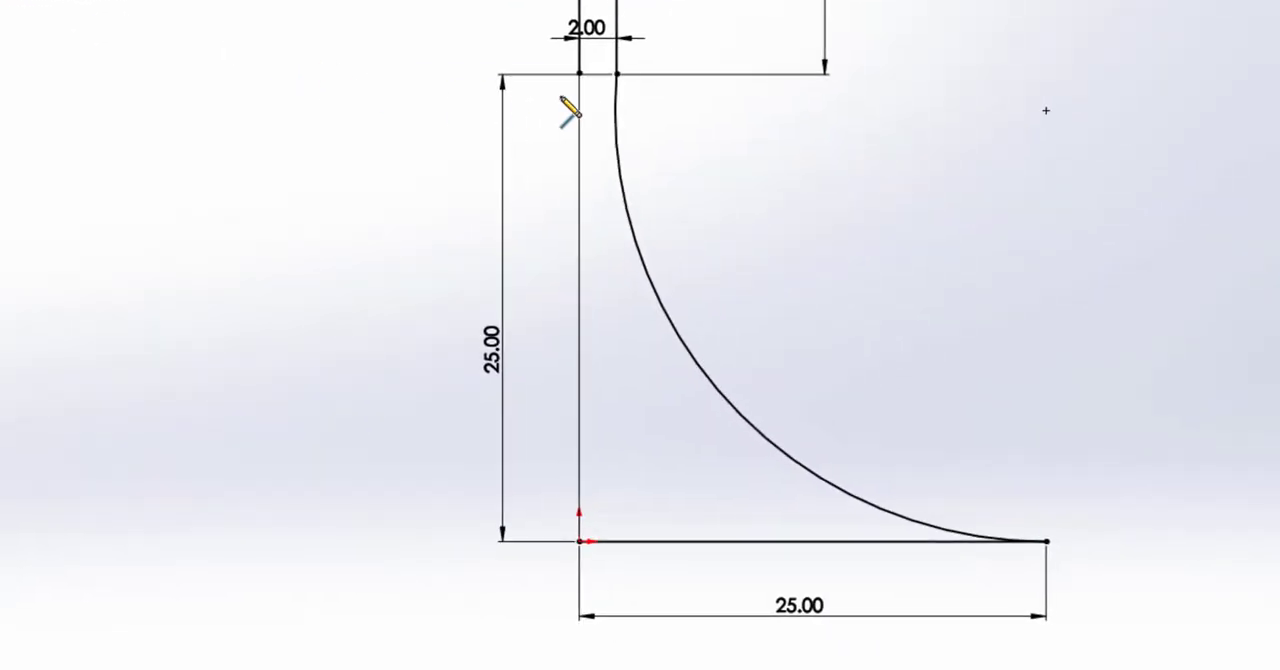
Draw a vertical line down the glass's central axis ending at the origin.
{"action": "left_click_drag", "start_coordinate": [570, 108], "coordinate": [572, 472]}
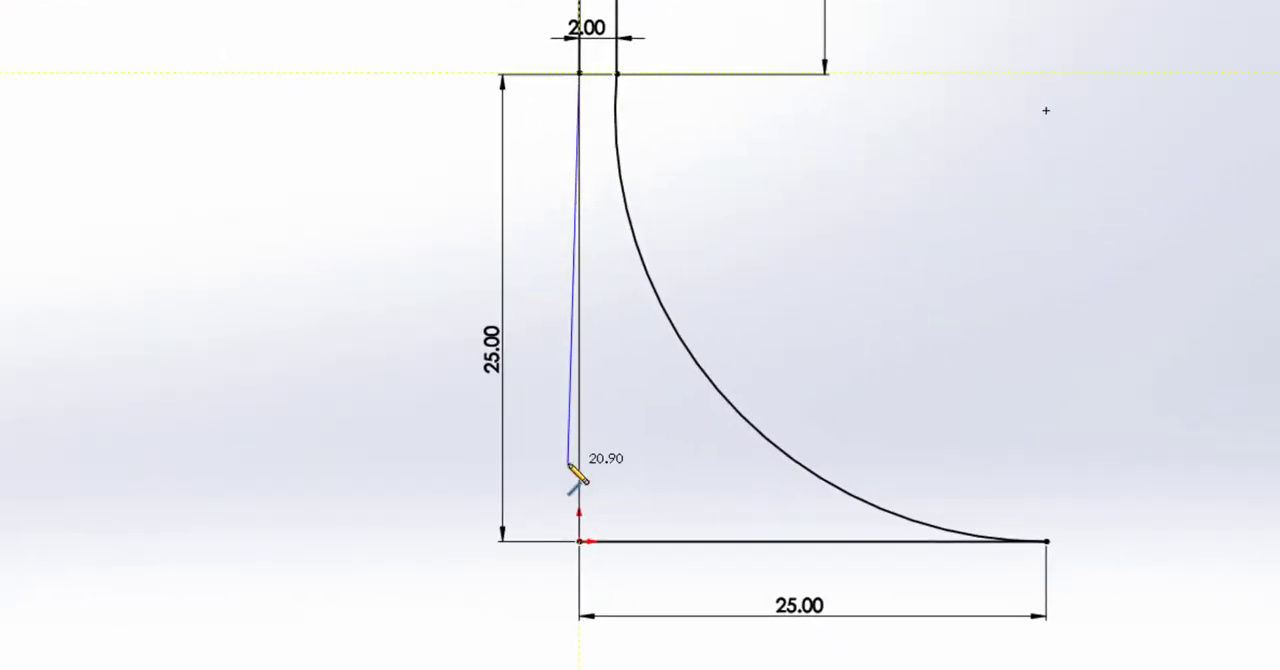
{"action": "left_click", "coordinate": [578, 308]}
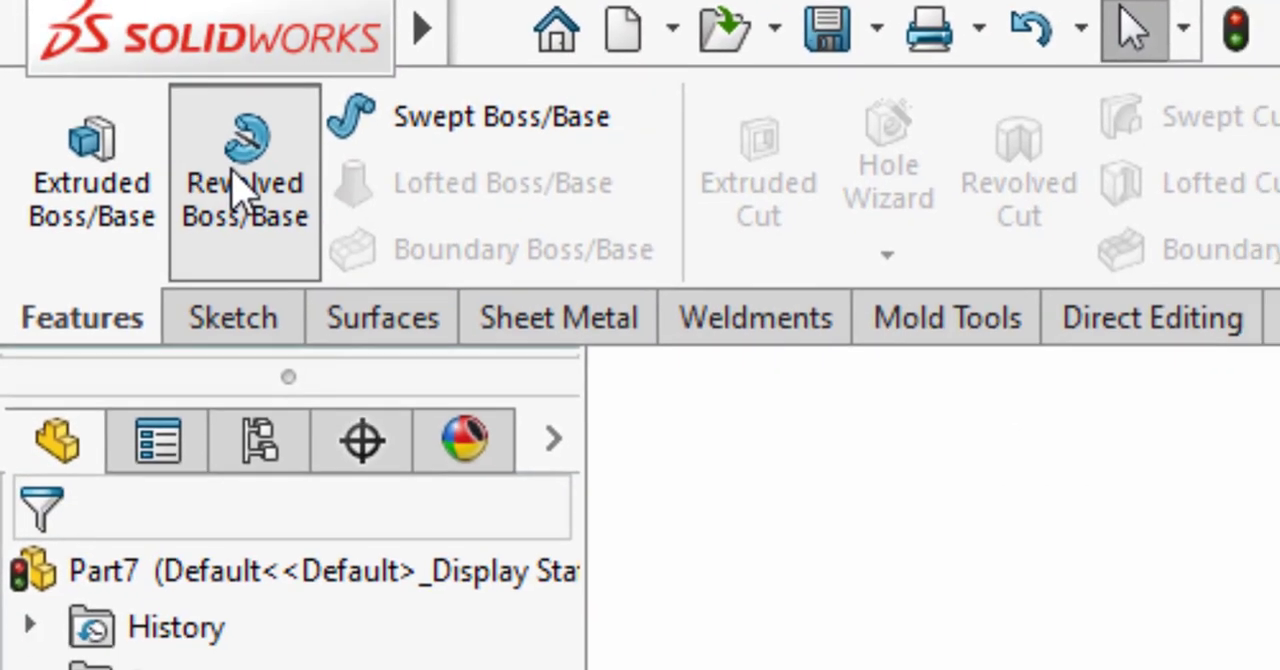
Revolve the profile 360° around the axis line into the glass solid and inspect it.
{"action": "left_click", "coordinate": [244, 180]}
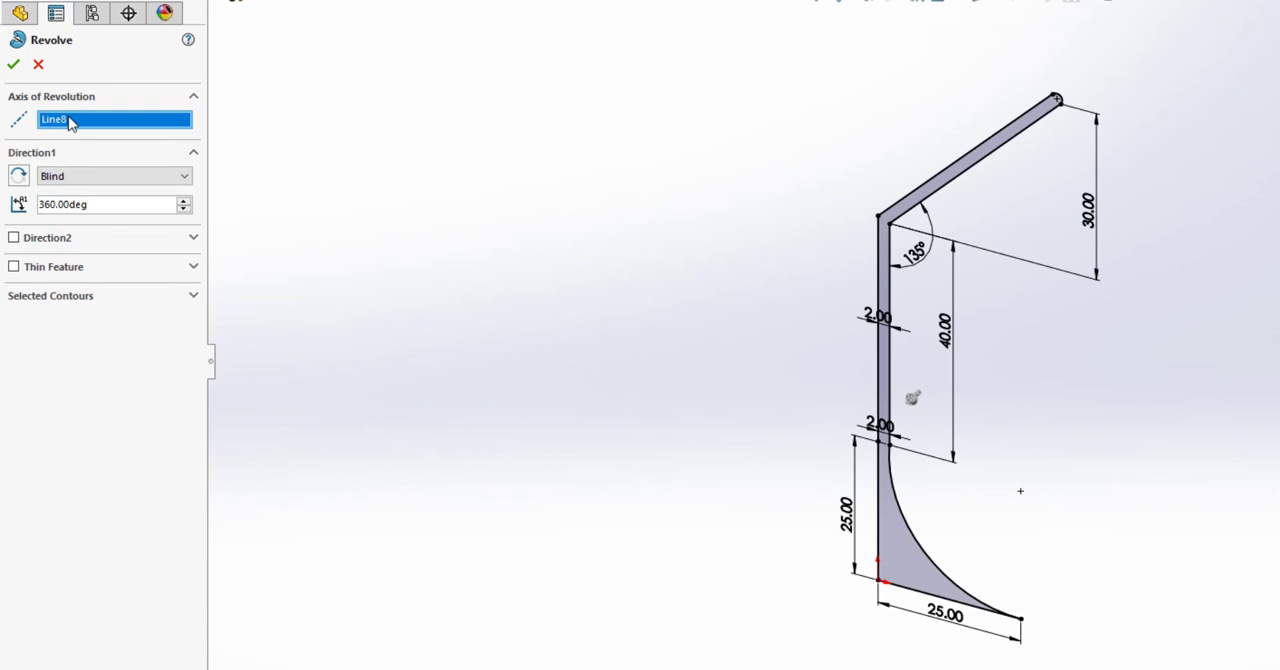
{"action": "left_click", "coordinate": [100, 120]}
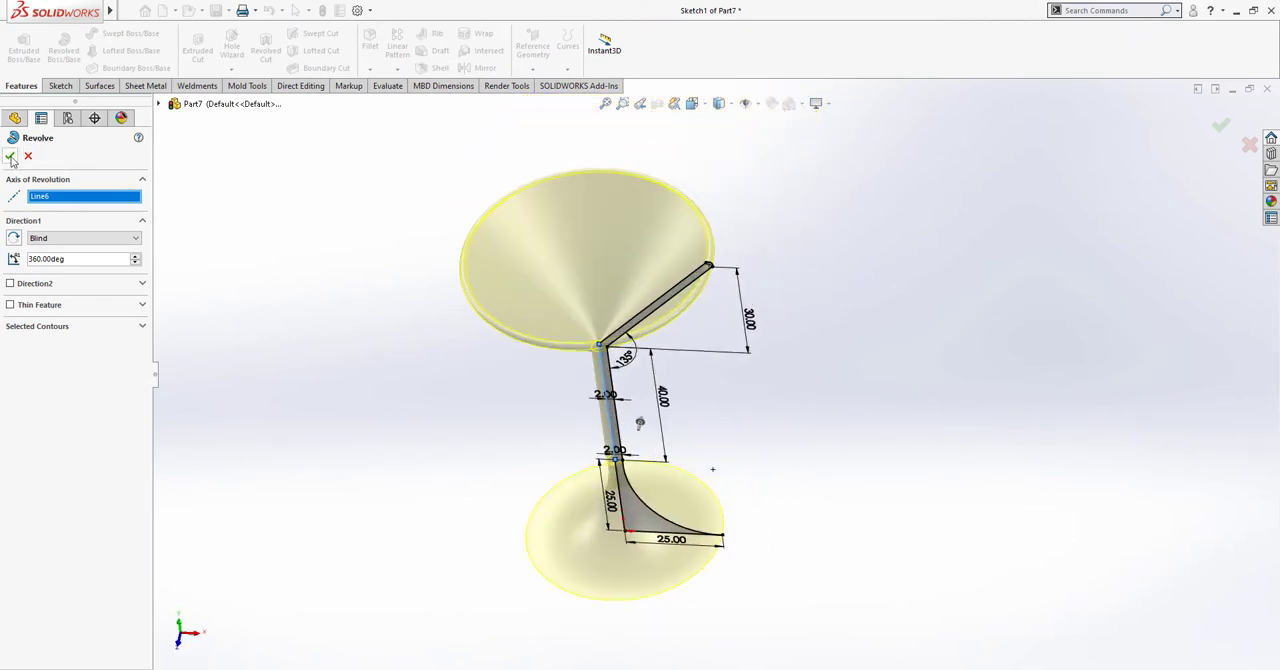
{"action": "left_click", "coordinate": [12, 158]}
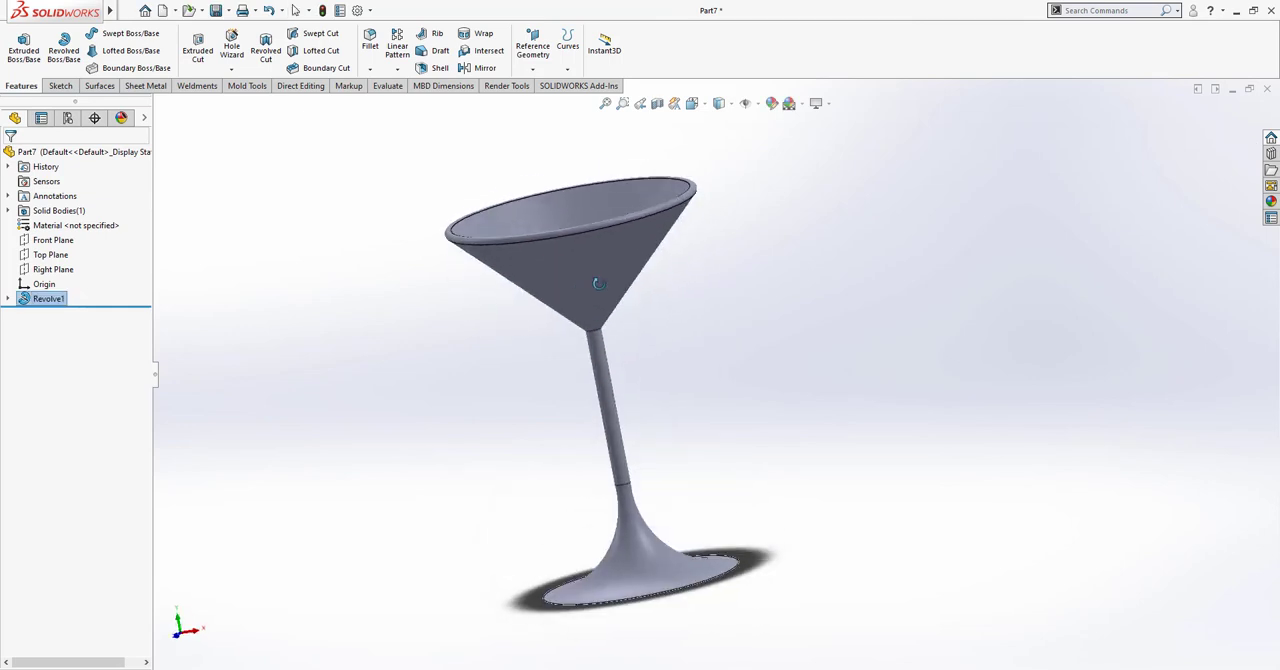
{"action": "left_click_drag", "start_coordinate": [598, 284], "coordinate": [696, 368]}
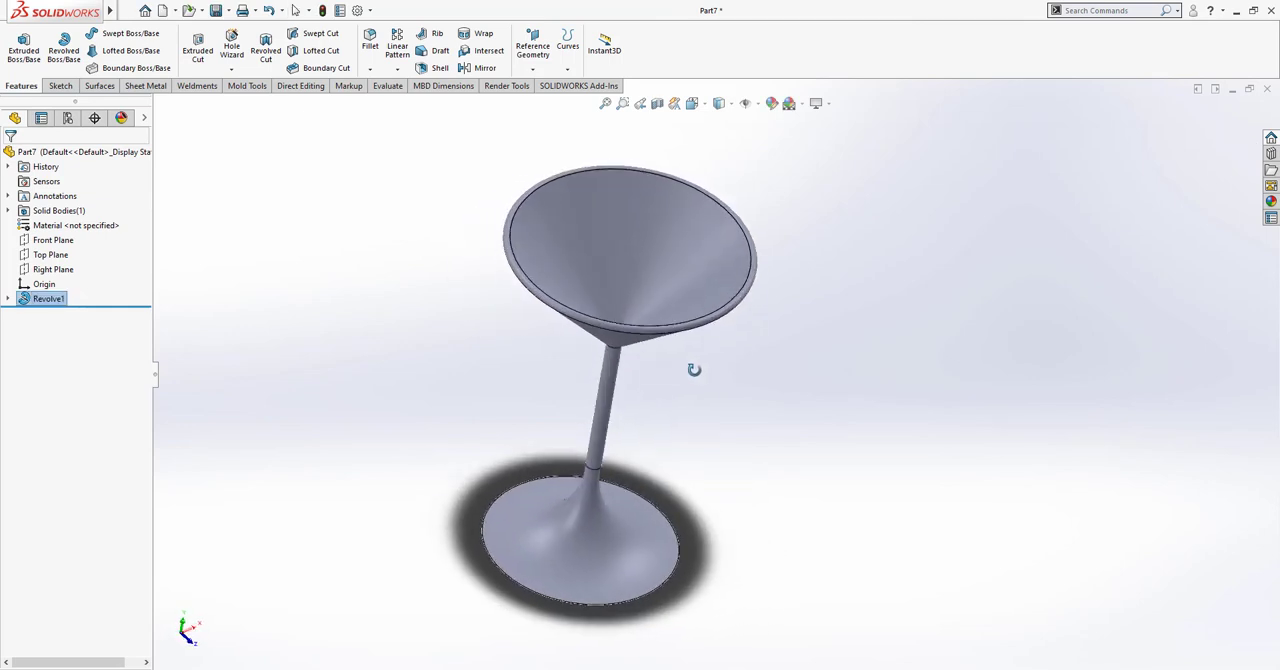
{"action": "left_click_drag", "start_coordinate": [696, 370], "coordinate": [560, 330]}
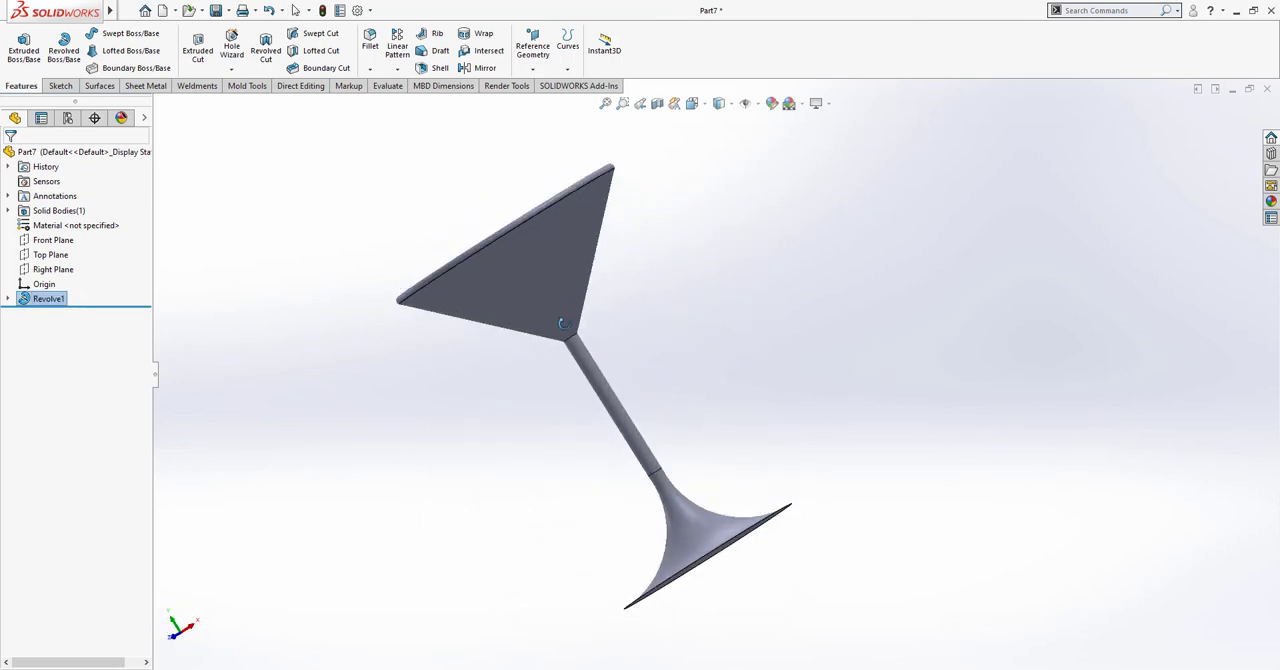